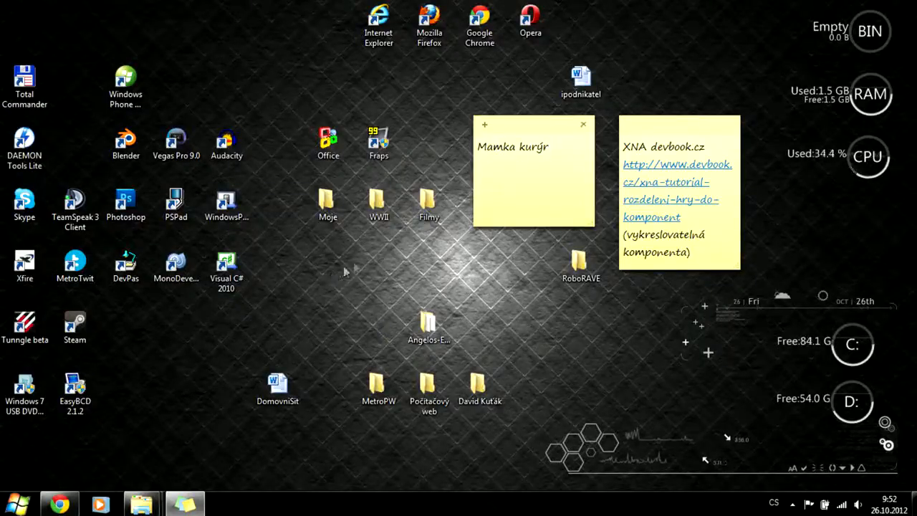
- Read the Lumiatrix^7 v5.0 post down to 'Click Me To Download', then go to the Lumia 710 downloader thread
click(533, 147)
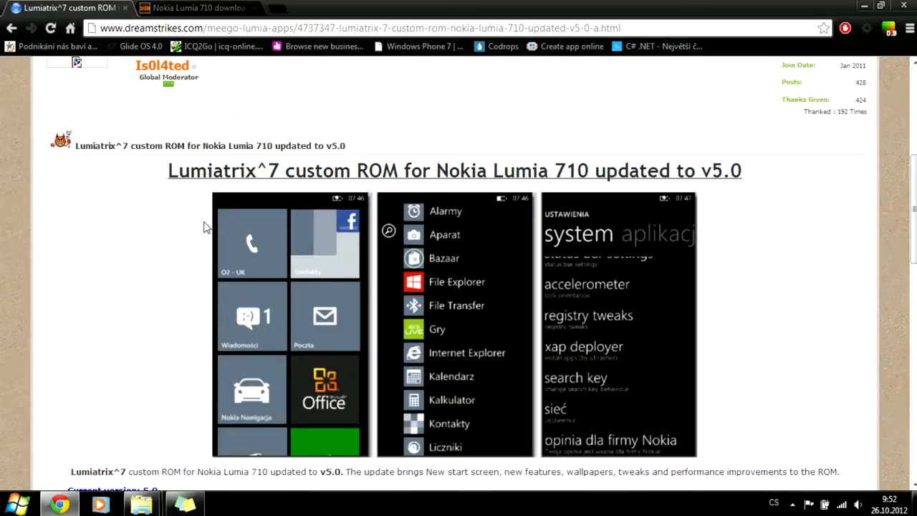
triple_click(454, 171)
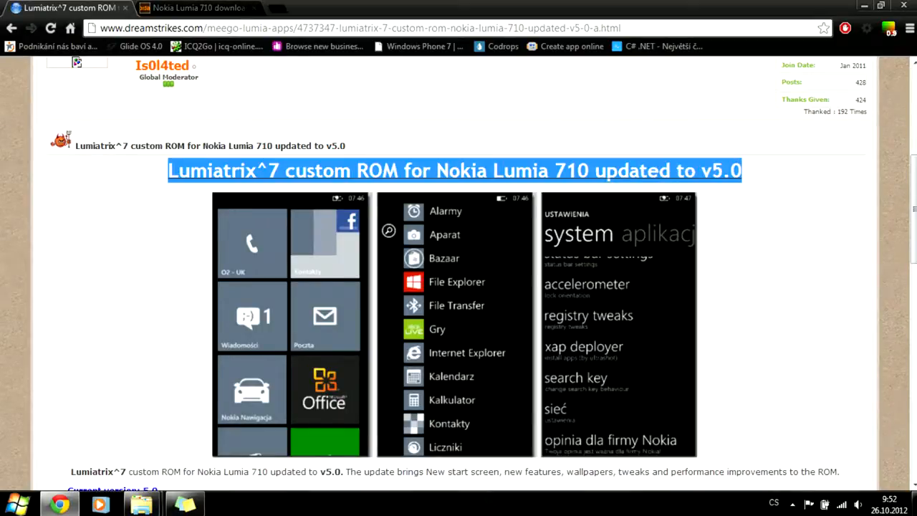
scroll(down, 3)
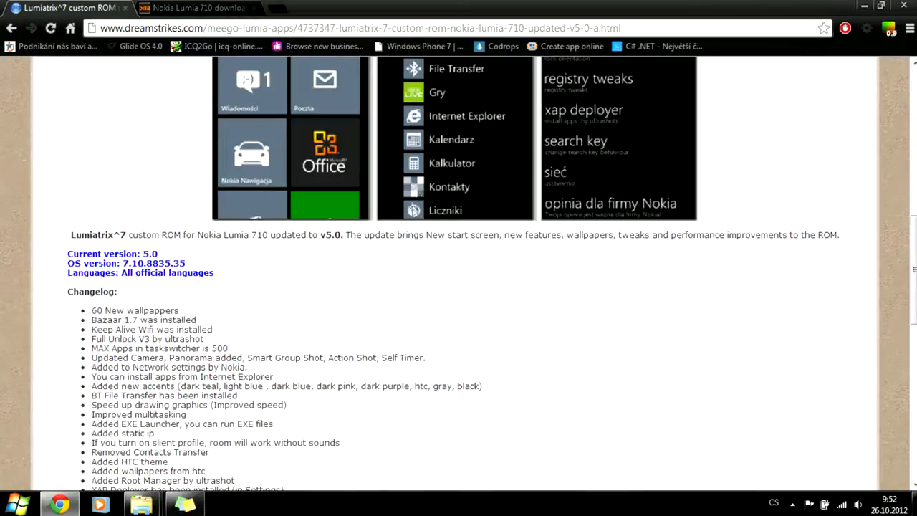
scroll(down, 3)
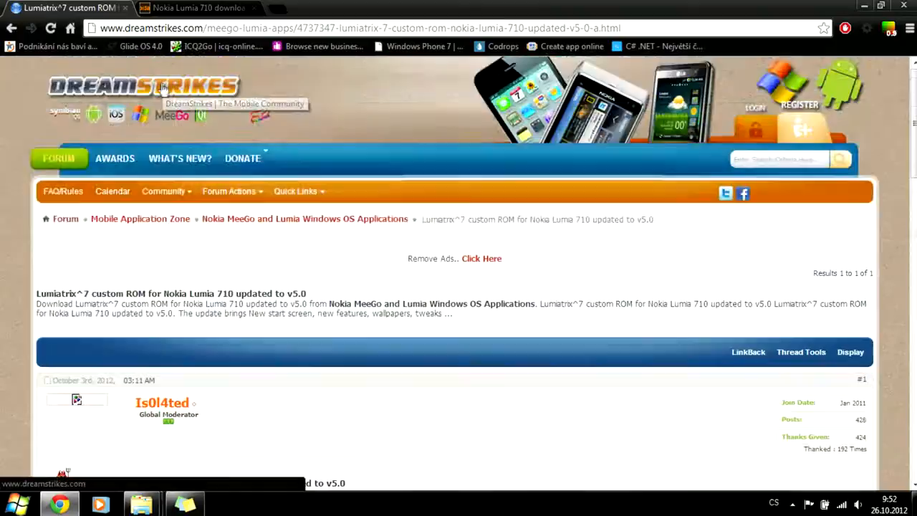
scroll(down, 3)
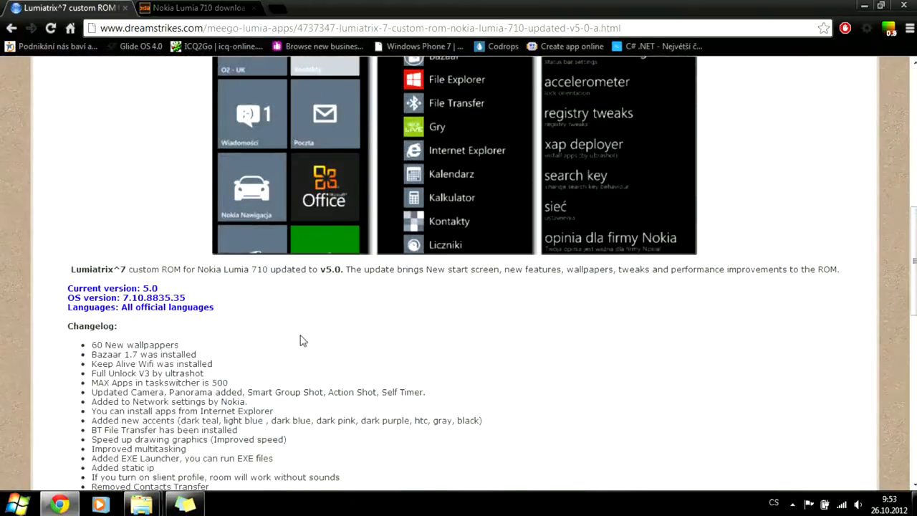
scroll(down, 3)
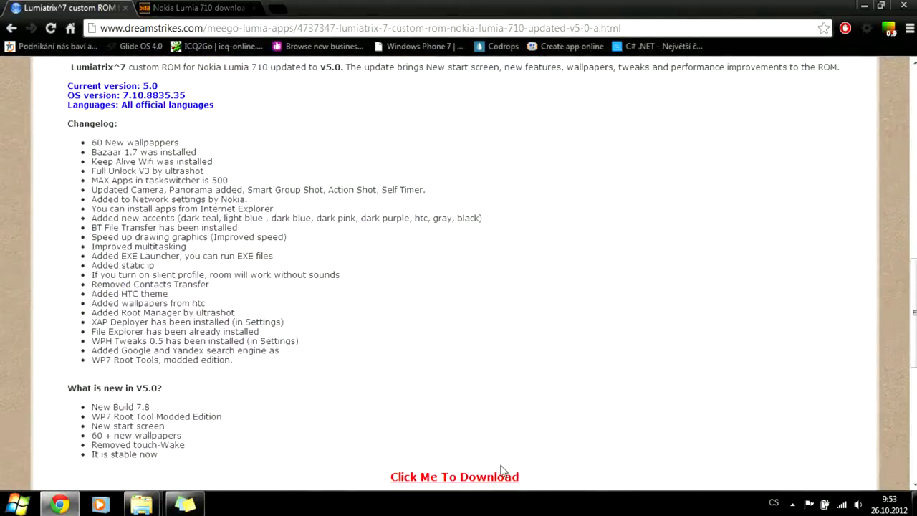
mouse_move(142, 504)
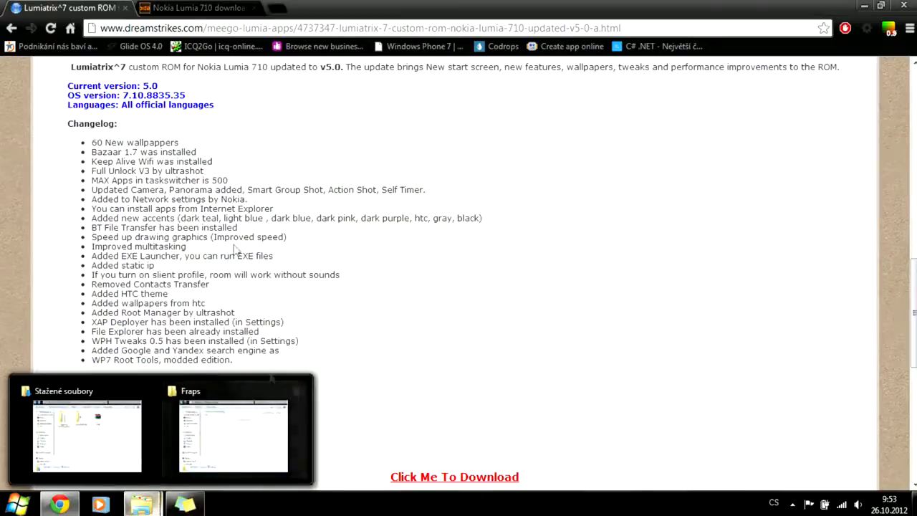
click(200, 8)
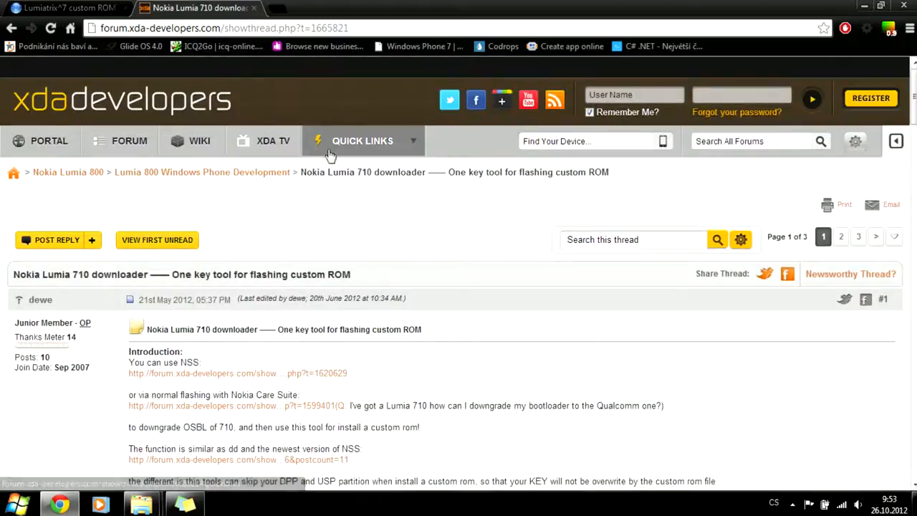
mouse_move(405, 262)
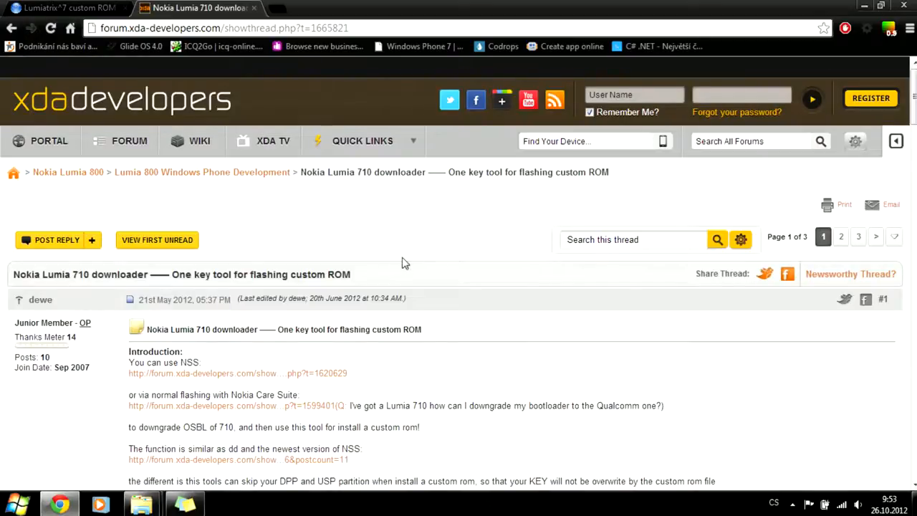
scroll(down, 3)
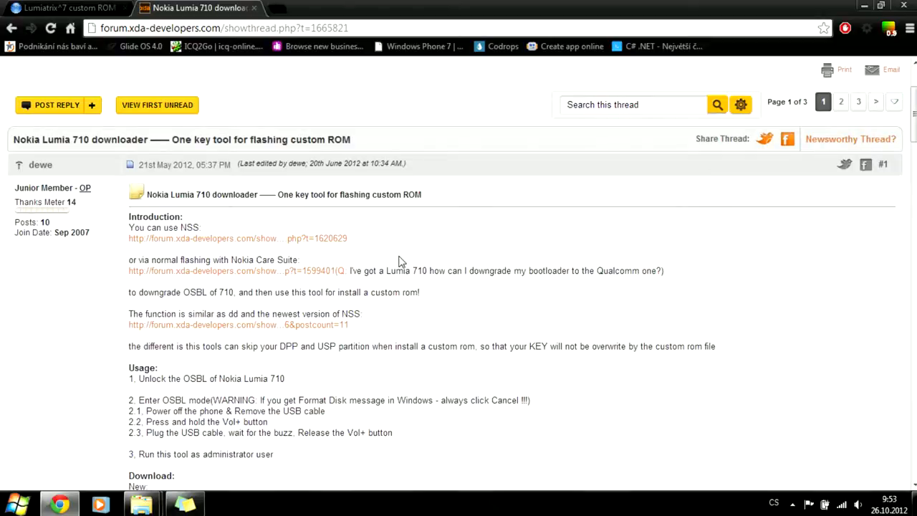
mouse_move(362, 250)
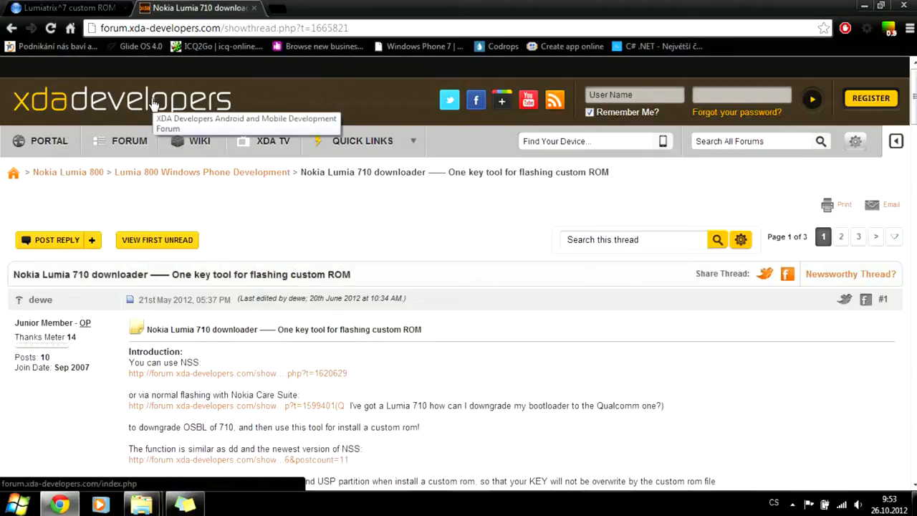
scroll(down, 3)
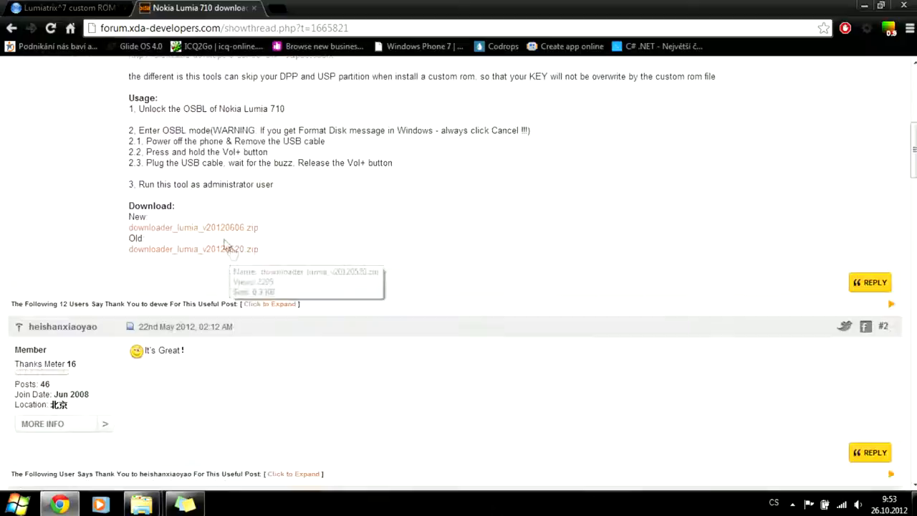
mouse_move(177, 249)
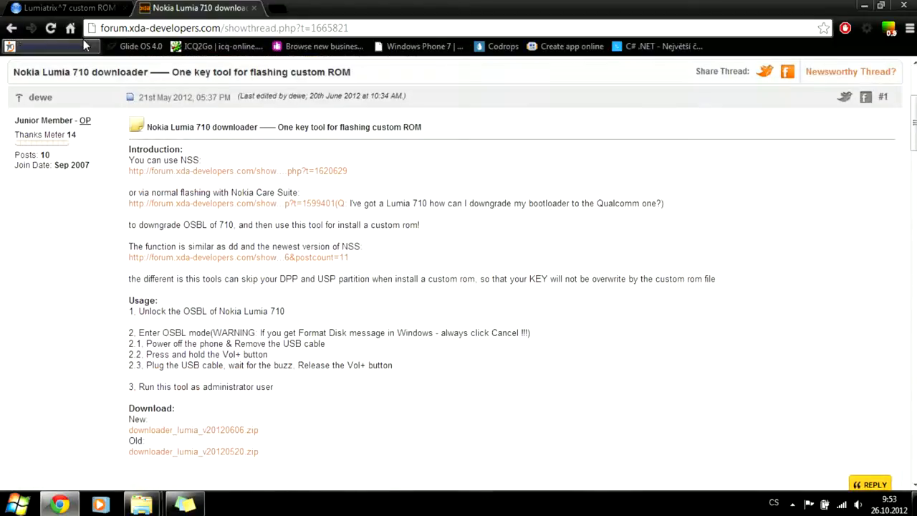
click(863, 6)
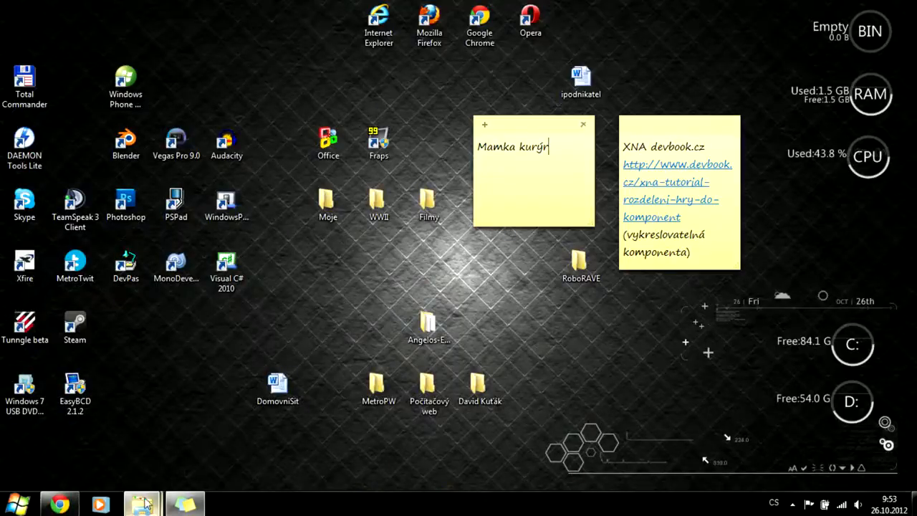
- From the Explorer downloads (Stažené soubory), open the Lumia710ROMs folder
click(141, 504)
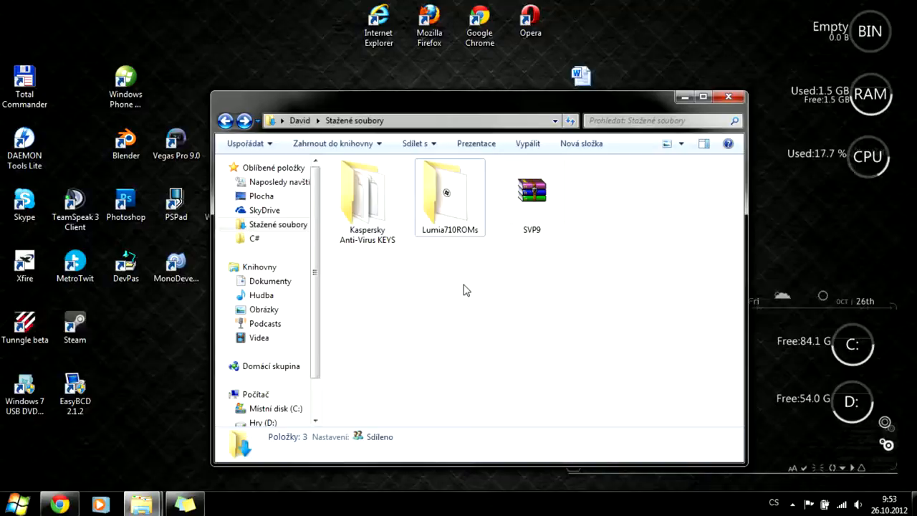
double_click(449, 193)
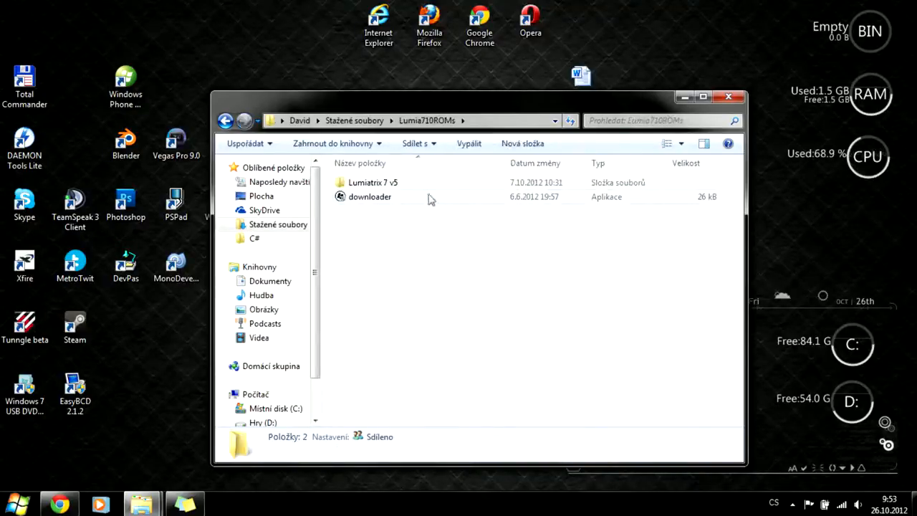
double_click(373, 182)
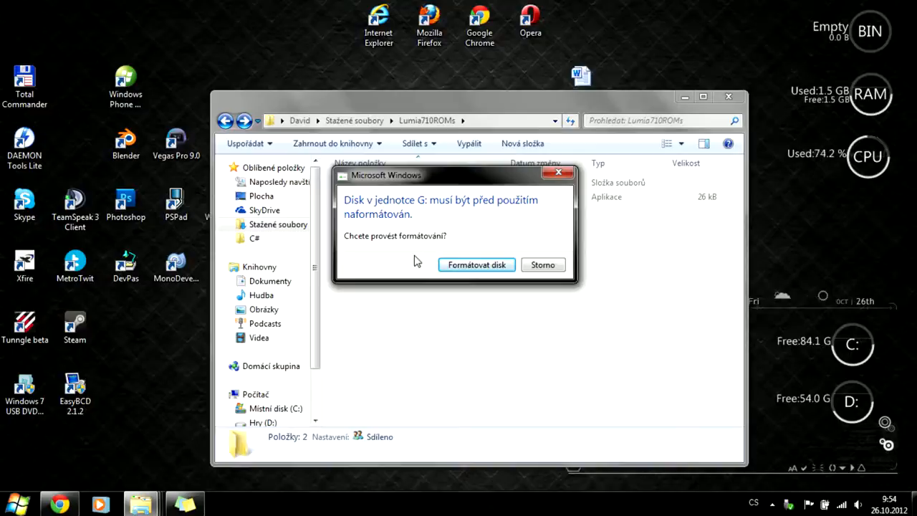
mouse_move(471, 243)
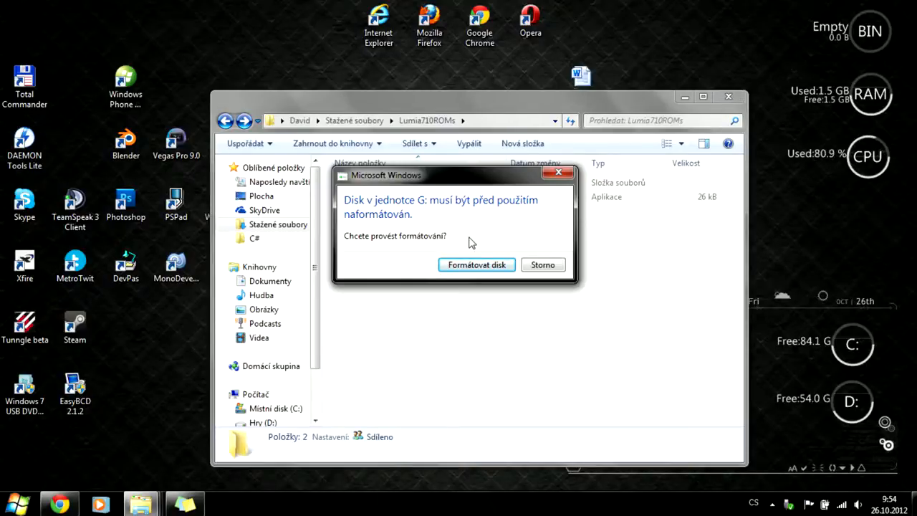
mouse_move(543, 264)
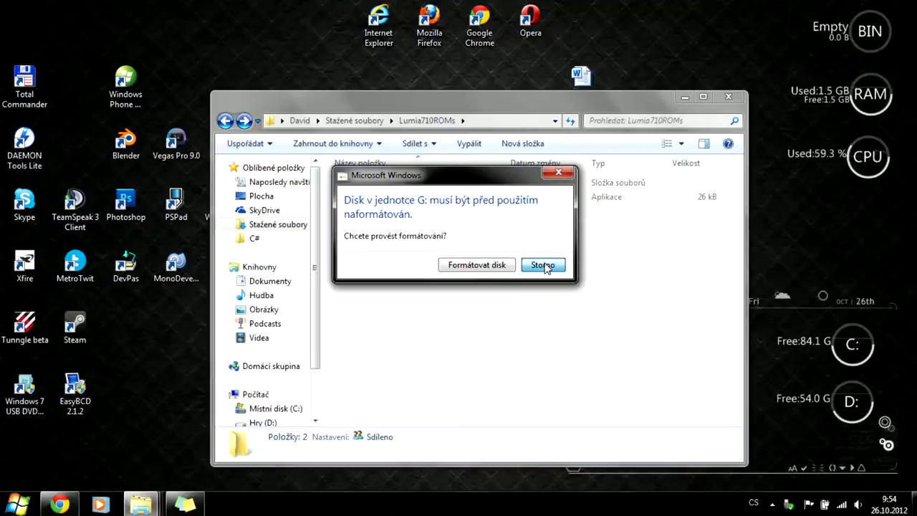
- Cancel the format prompt for disk G with Storno
click(542, 265)
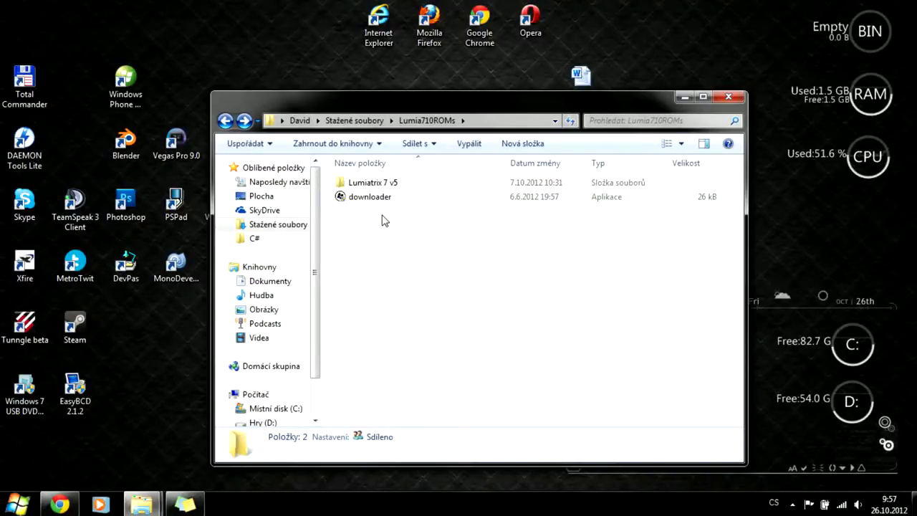
- Launch the Nokia Lumia 710 Downloader v0.4 app from the Lumia710ROMs folder
click(370, 197)
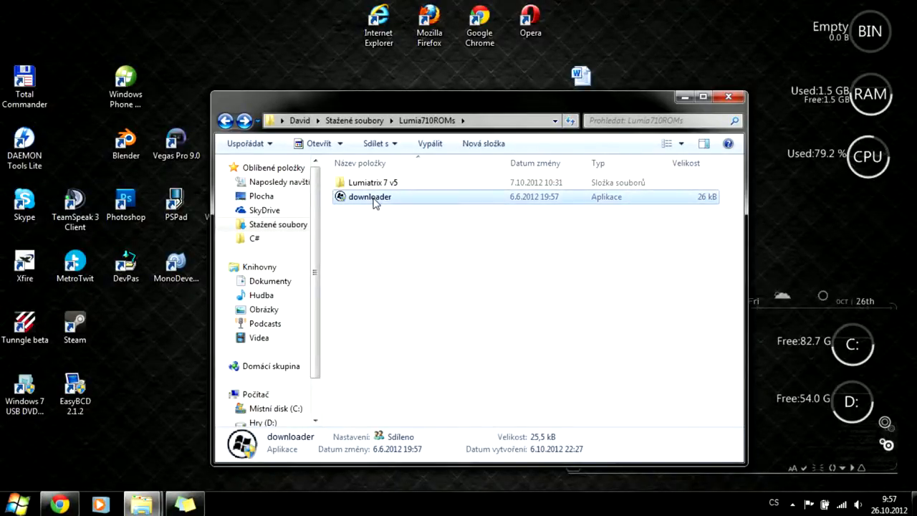
double_click(369, 197)
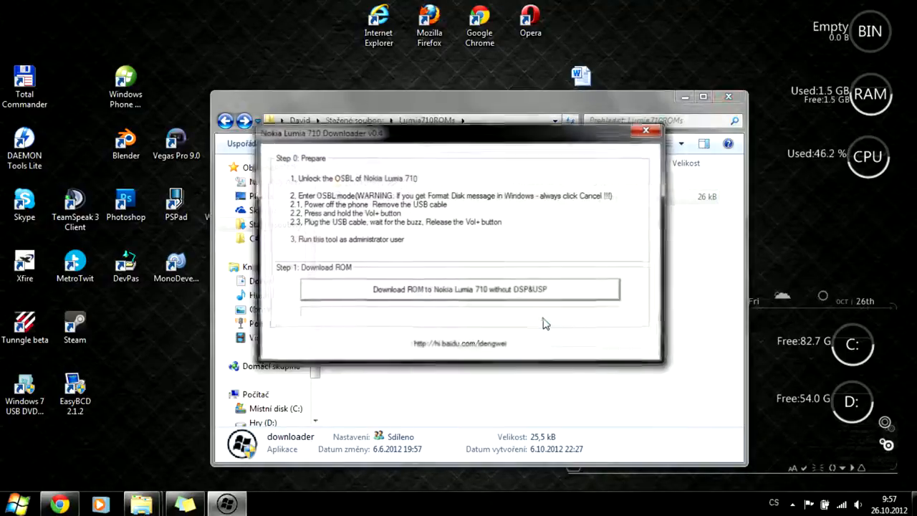